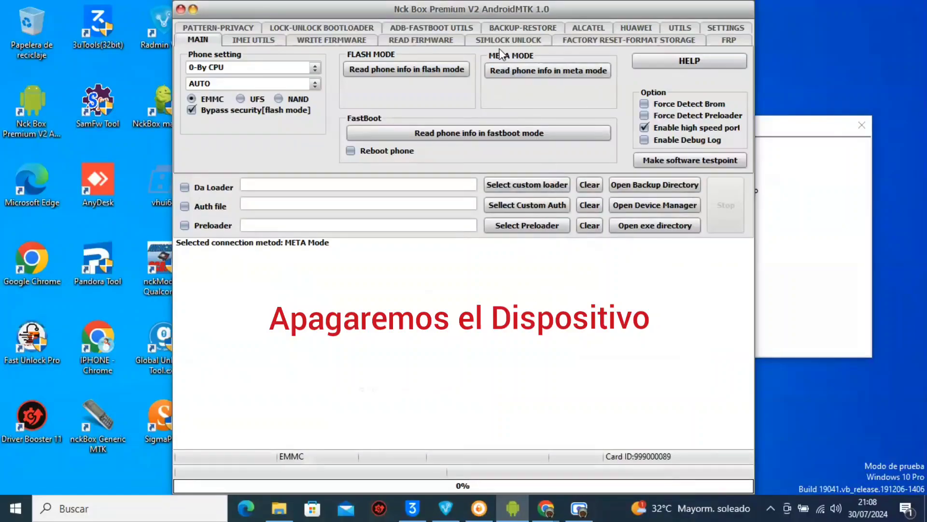
# Start a META-mode Direct Unlock from the SIMLOCK UNLOCK tab and confirm it
pyautogui.click(507, 39)
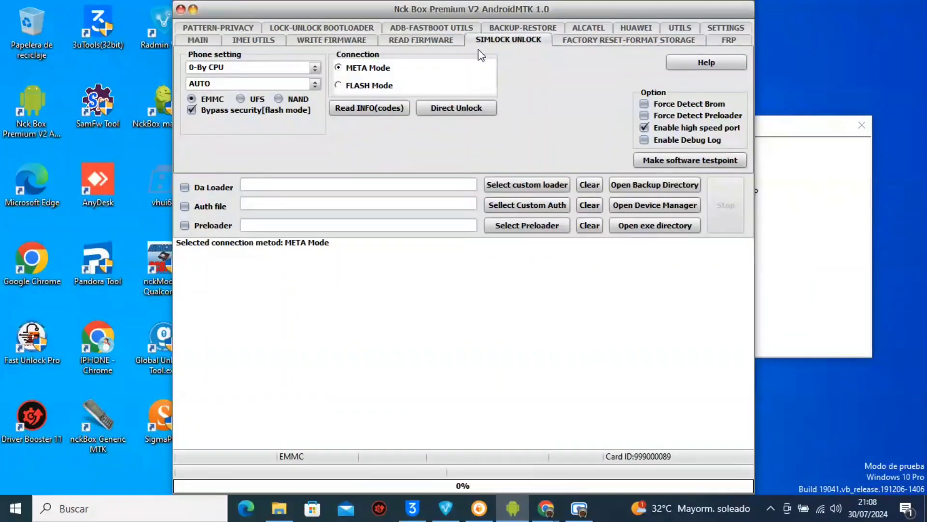
pyautogui.moveTo(388, 82)
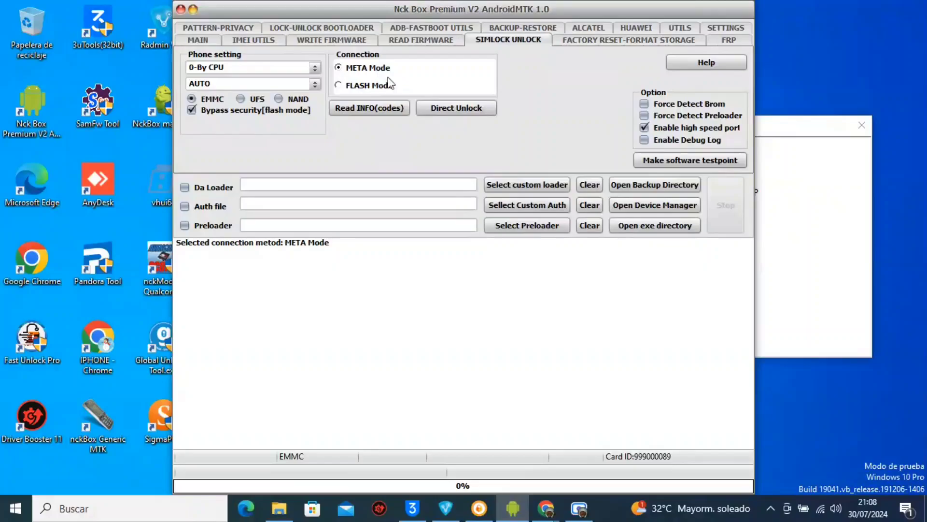
pyautogui.click(456, 108)
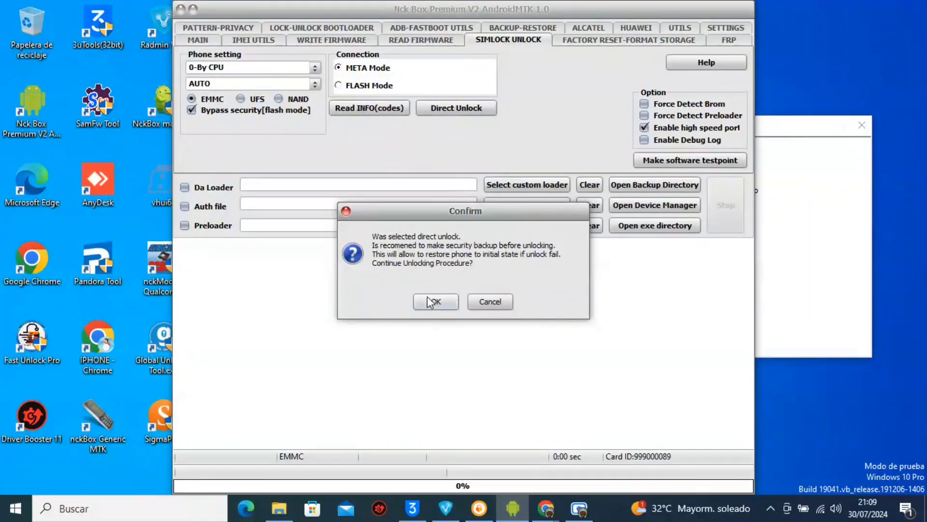
pyautogui.click(435, 301)
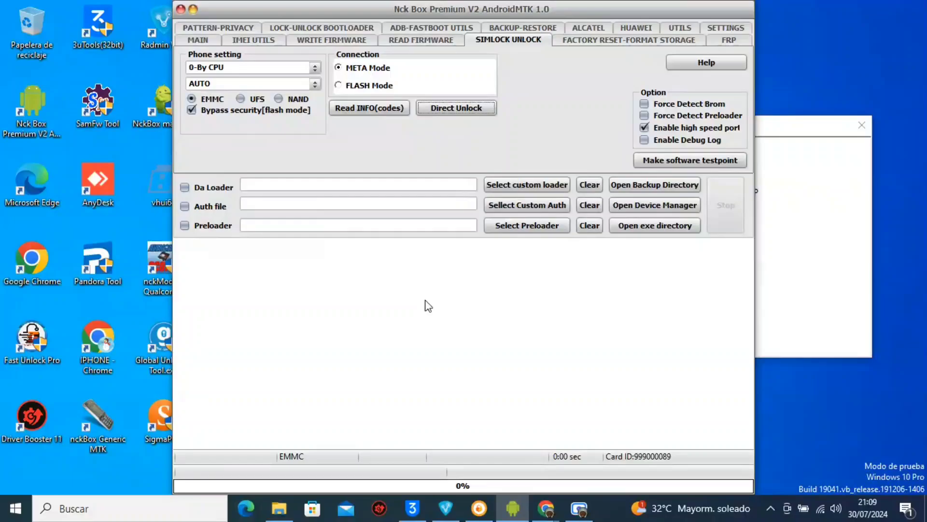
# Let the unlock detect the MediaTek USB port and restart to META, then stop it
pyautogui.click(455, 108)
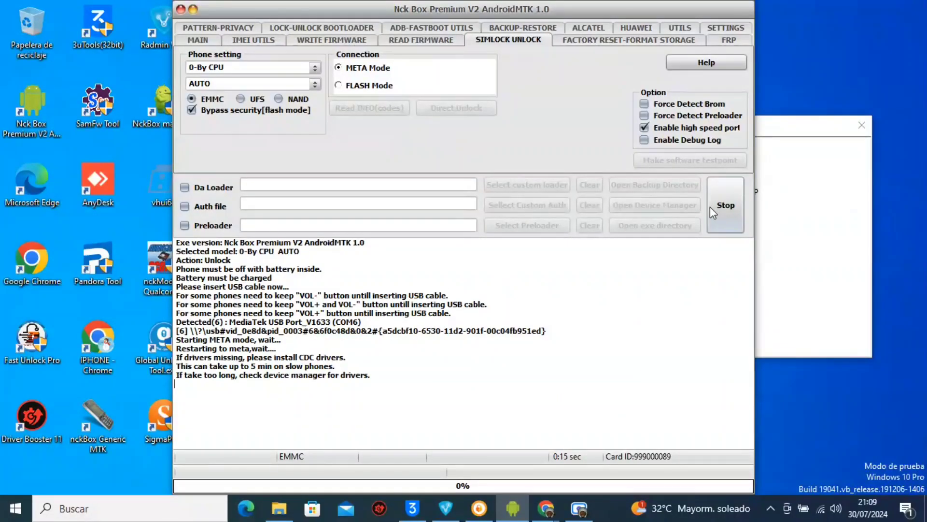
pyautogui.click(725, 205)
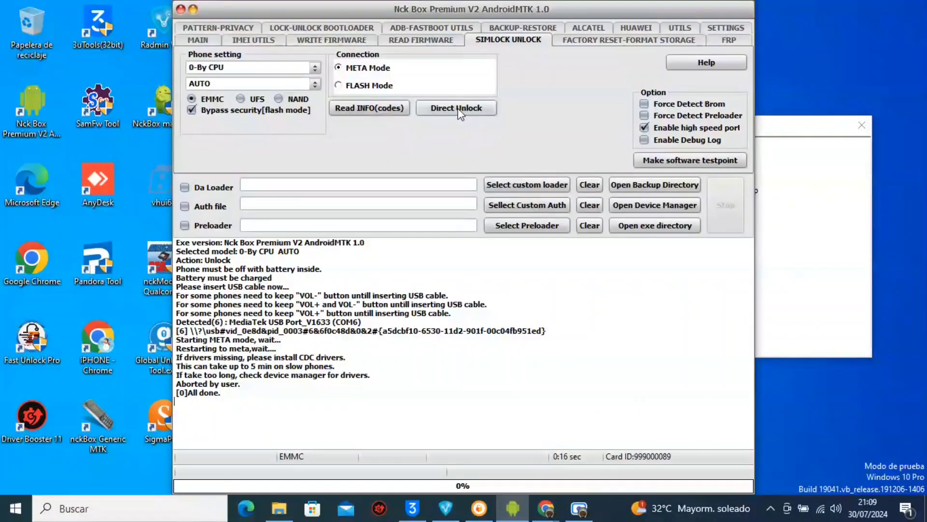
# Rerun Direct Unlock and confirm, so the phone is detected on COM56 and sync starts
pyautogui.click(455, 108)
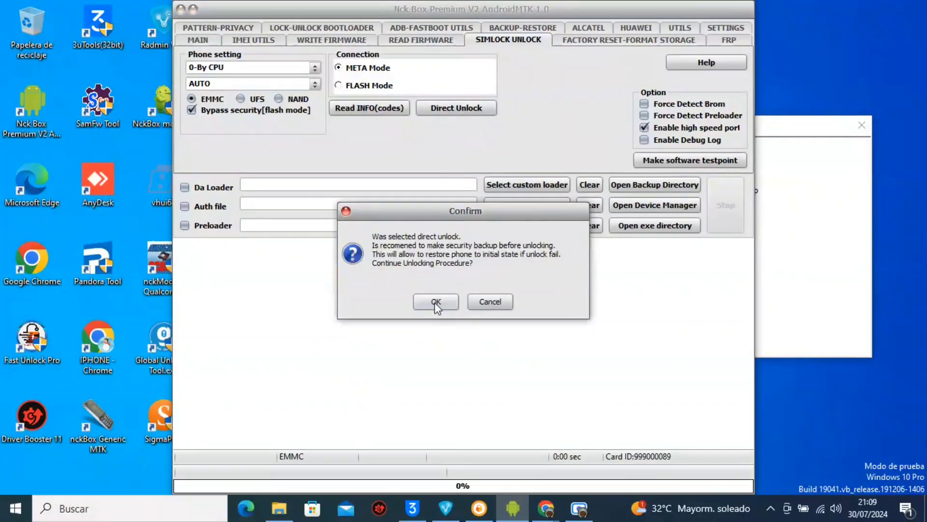
pyautogui.click(435, 301)
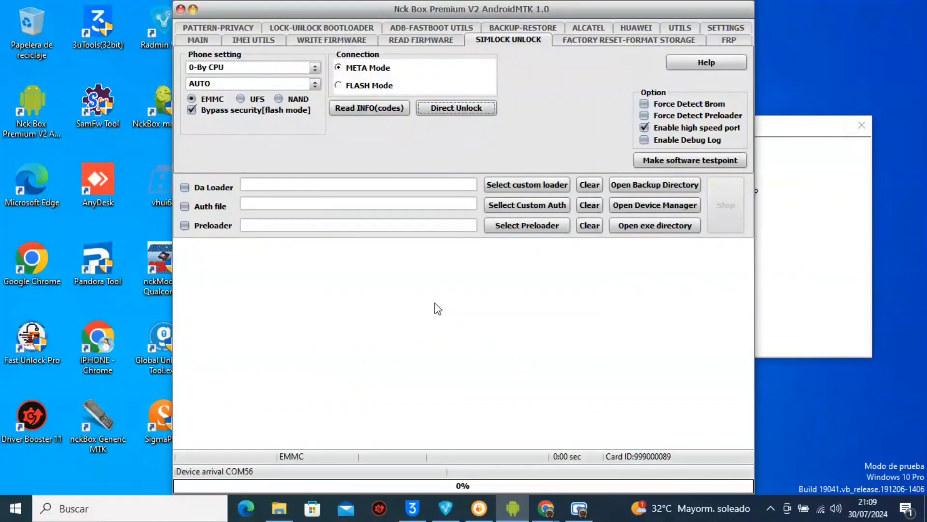
pyautogui.click(456, 108)
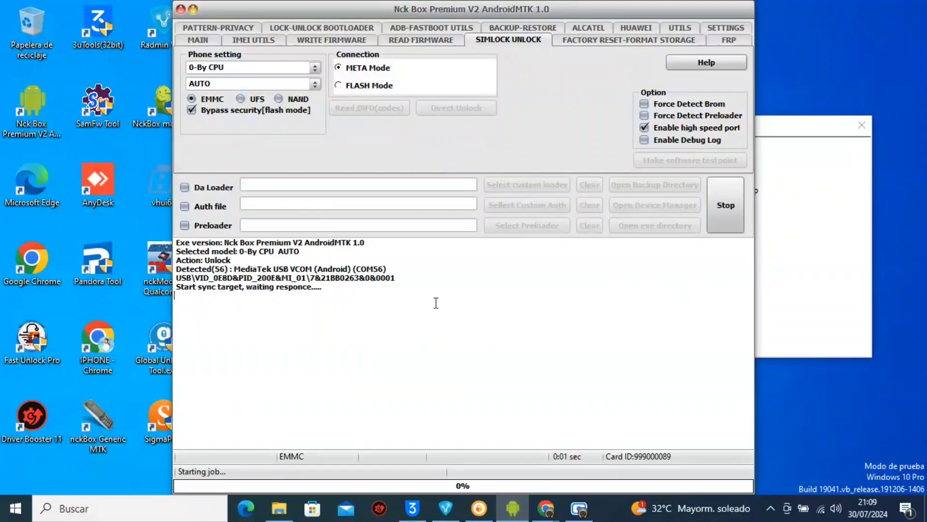